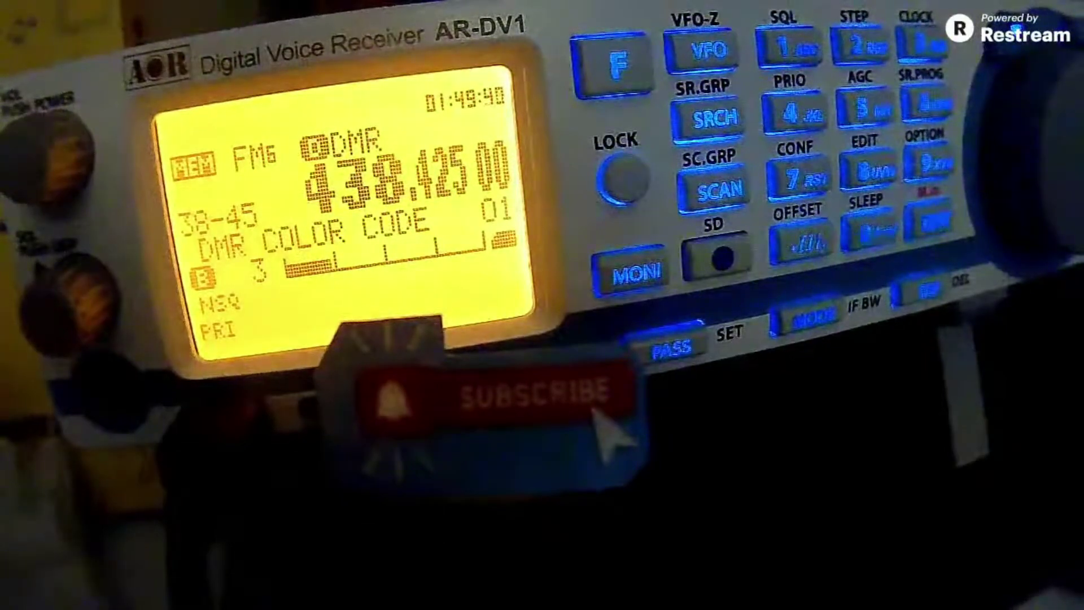
pyautogui.moveTo(1034, 270)
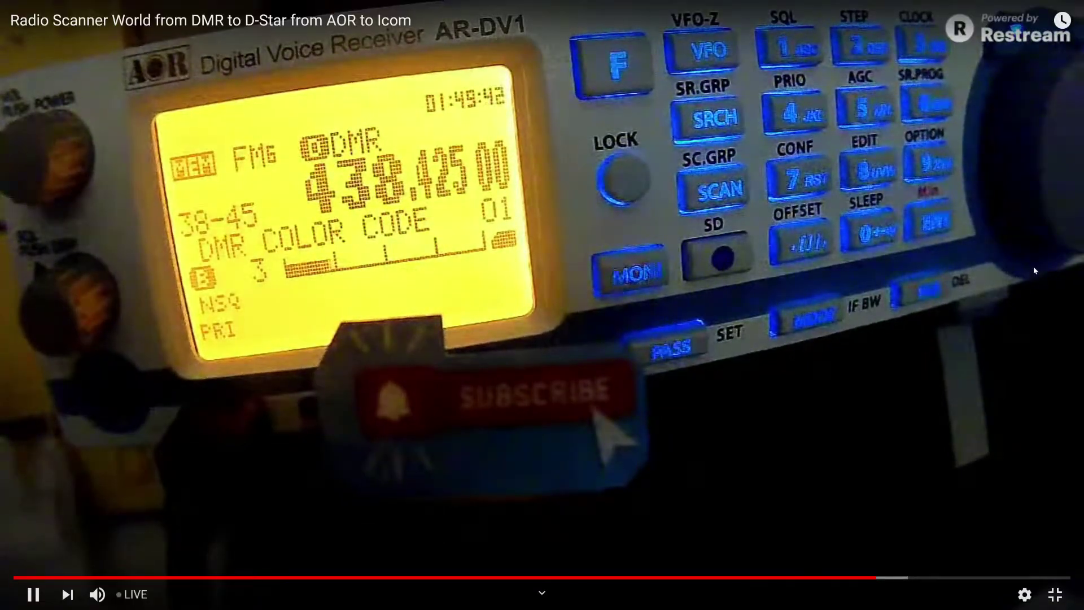